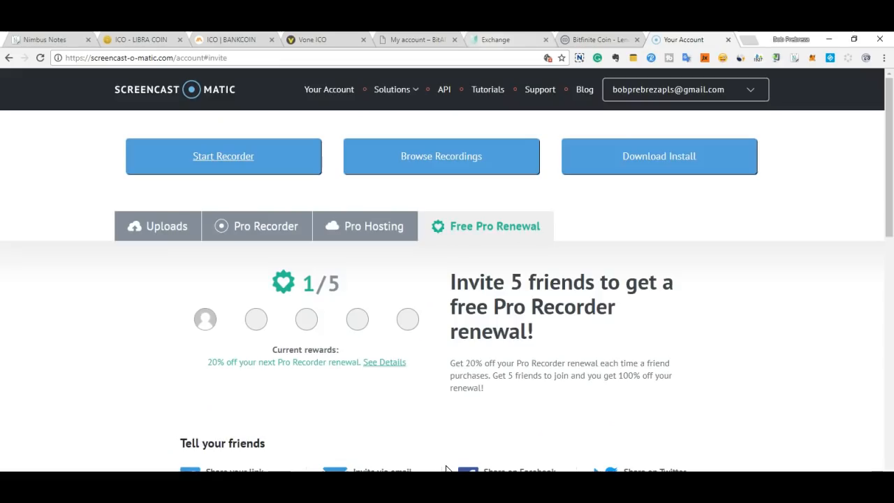
Switch to the Ucoin Cash tab and scroll to the launch countdown and BTC/UCH price chart.
left_click(494, 39)
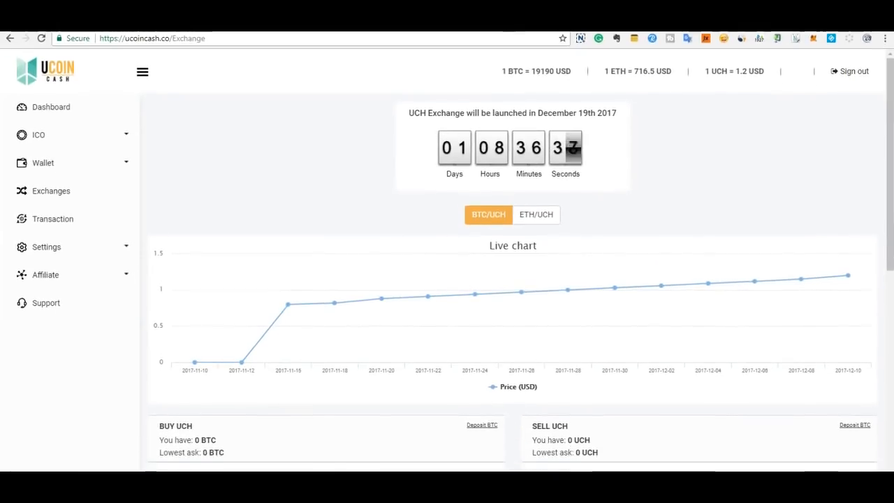
scroll("down", 3)
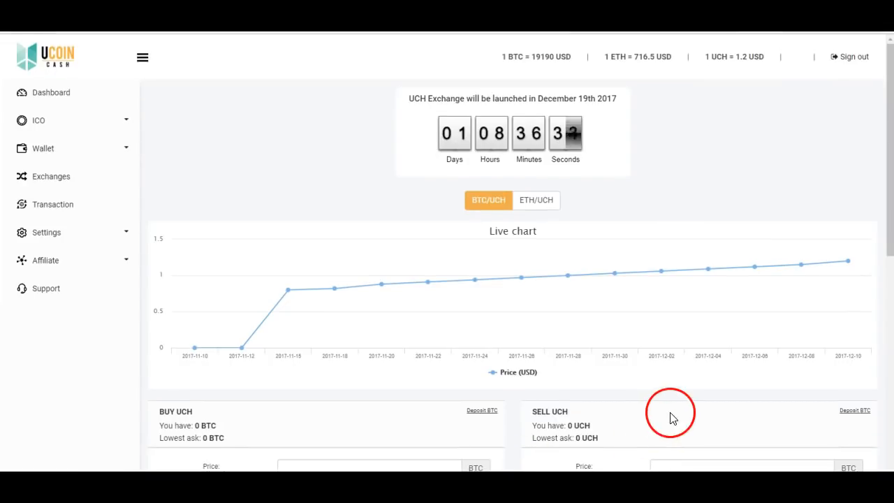
mouse_move(872, 286)
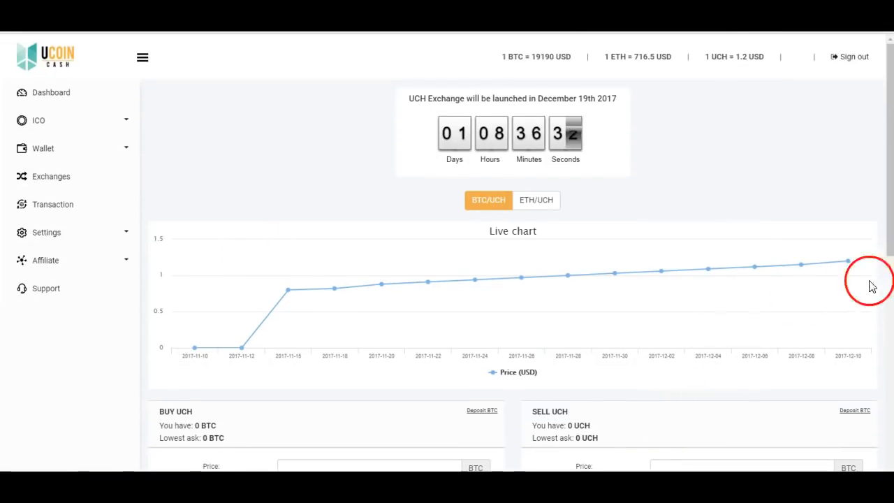
mouse_move(662, 293)
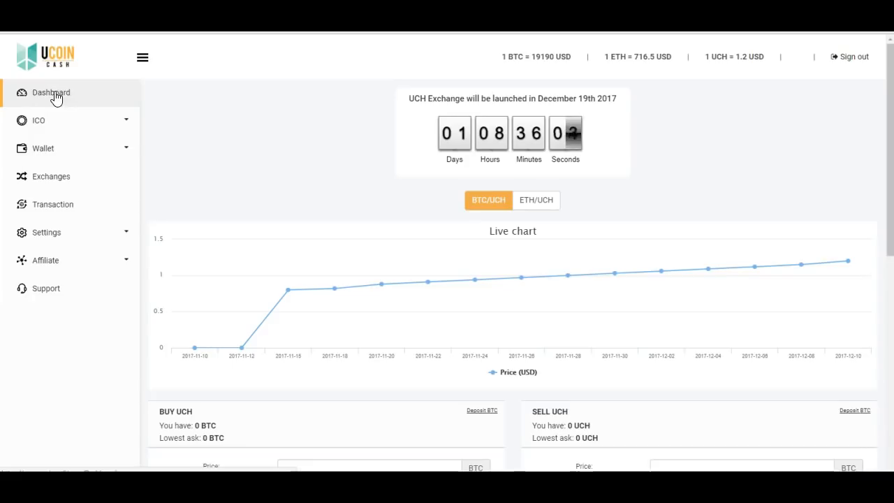
Go to Dashboard, landing on the Ucoin Cash public home page with its sign-in prompt.
left_click(52, 92)
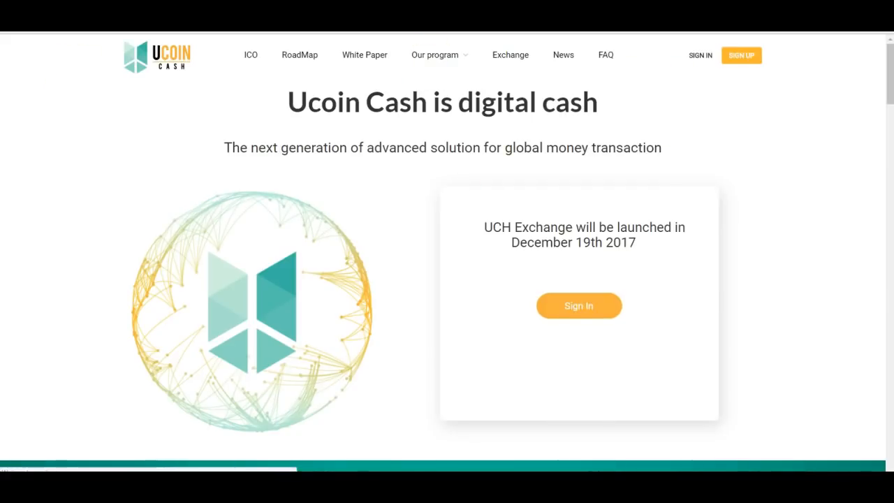
Sign in to Ucoin Cash and select the 0.01804625 BTC balance figure on the dashboard.
left_click(578, 304)
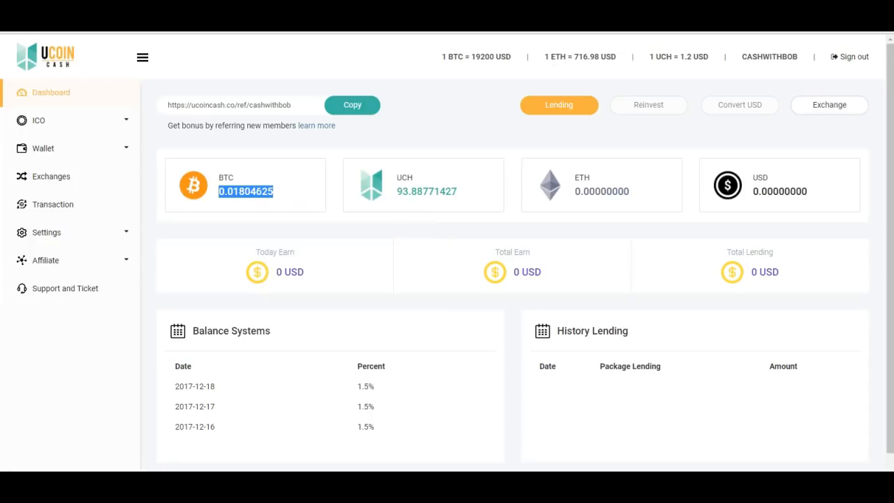
left_click(757, 43)
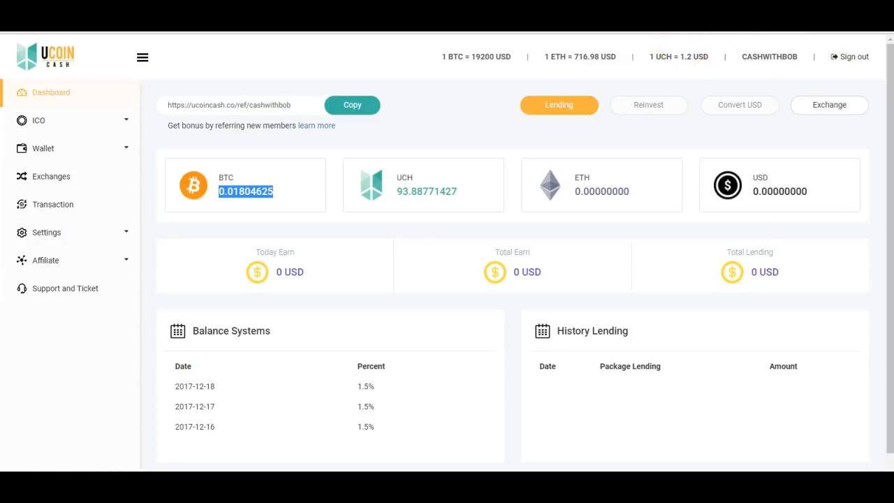
Paste the 0.01804625 BTC balance into the Mining-Profit converter, giving 347.92 USD.
left_click(478, 56)
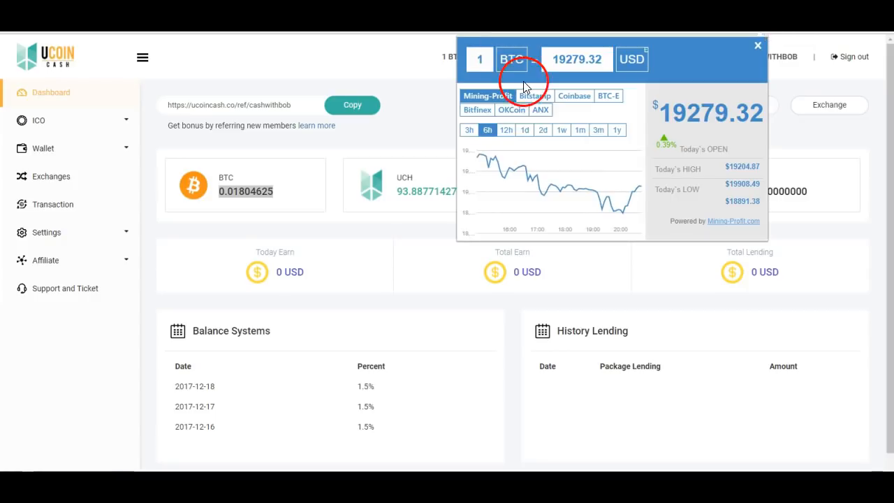
left_click(479, 59)
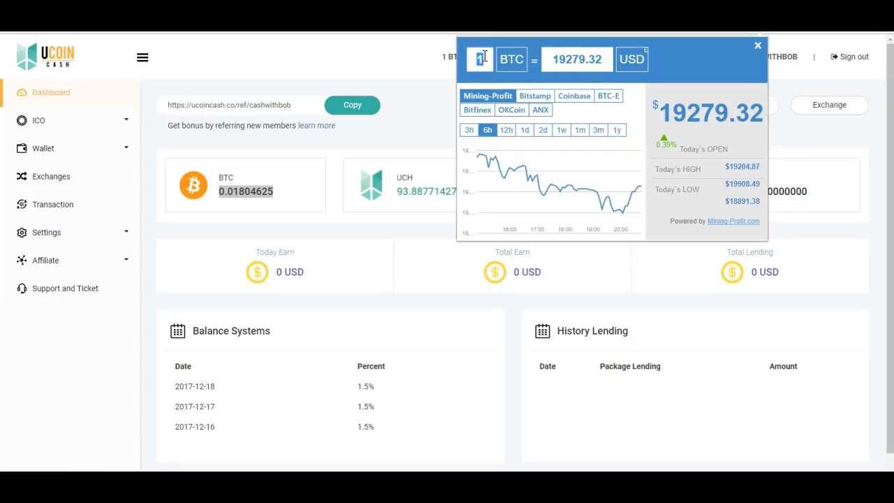
right_click(481, 59)
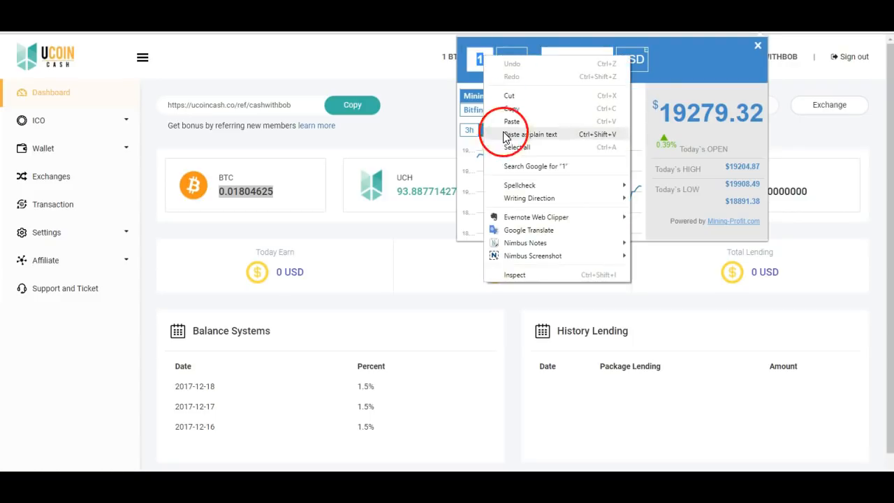
left_click(486, 128)
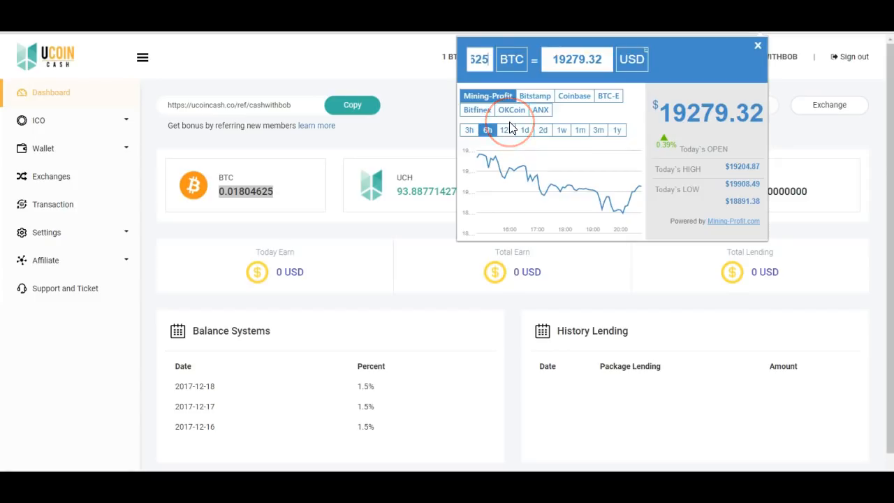
left_click(609, 95)
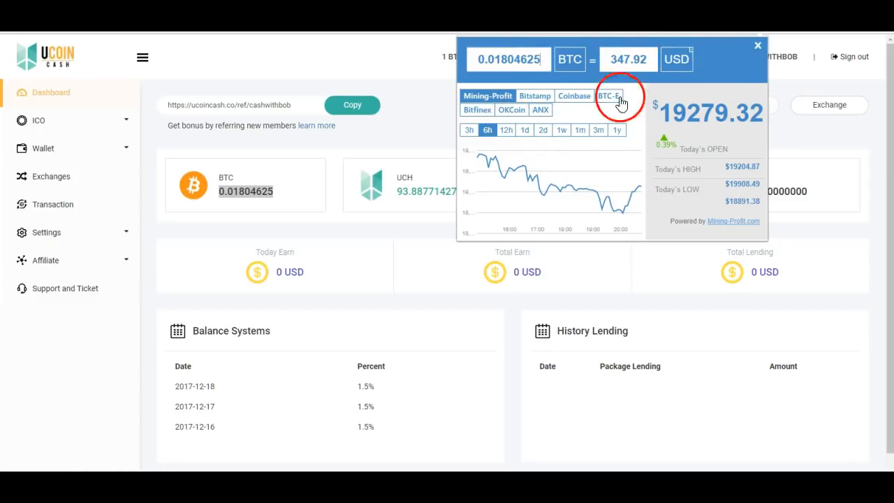
mouse_move(726, 221)
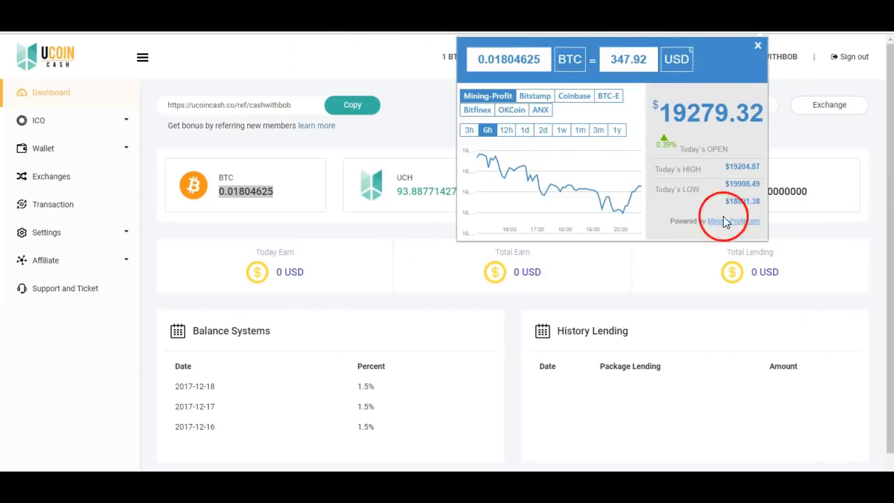
mouse_move(612, 190)
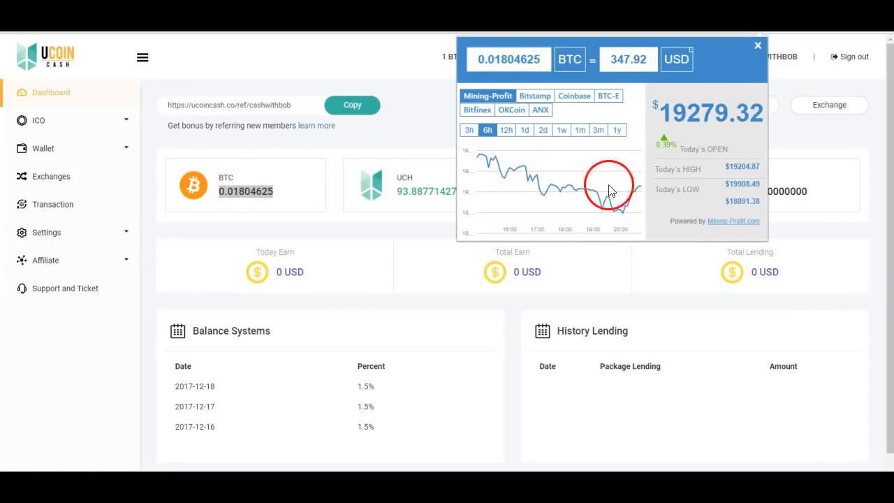
left_click(757, 45)
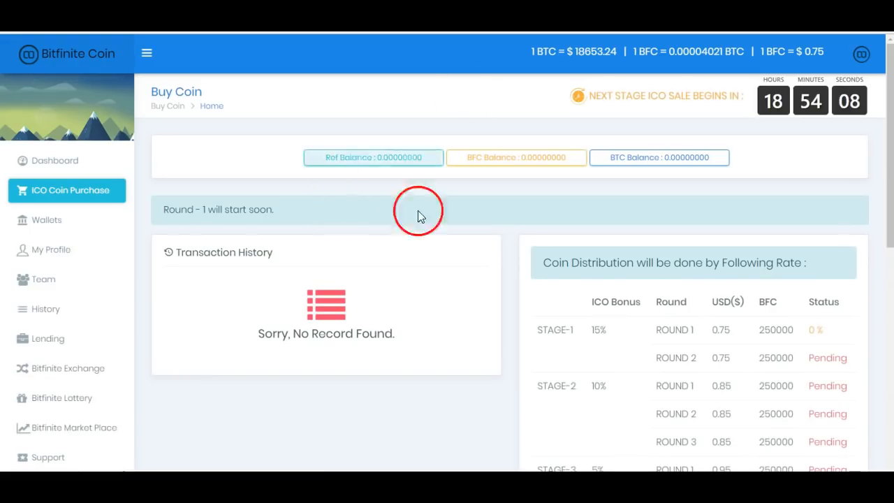
mouse_move(109, 151)
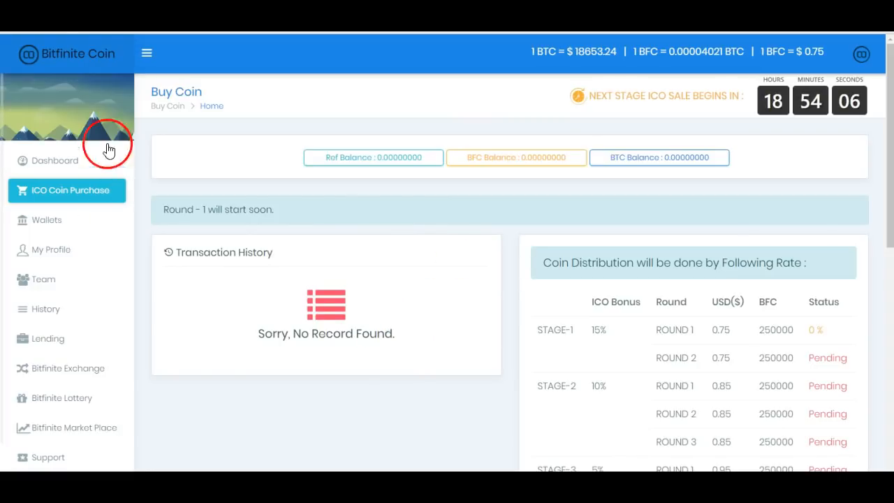
mouse_move(352, 212)
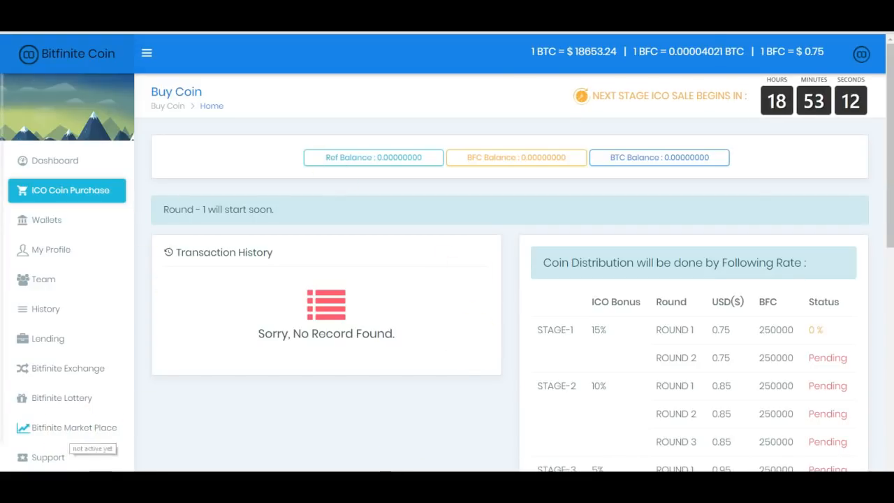
mouse_move(768, 84)
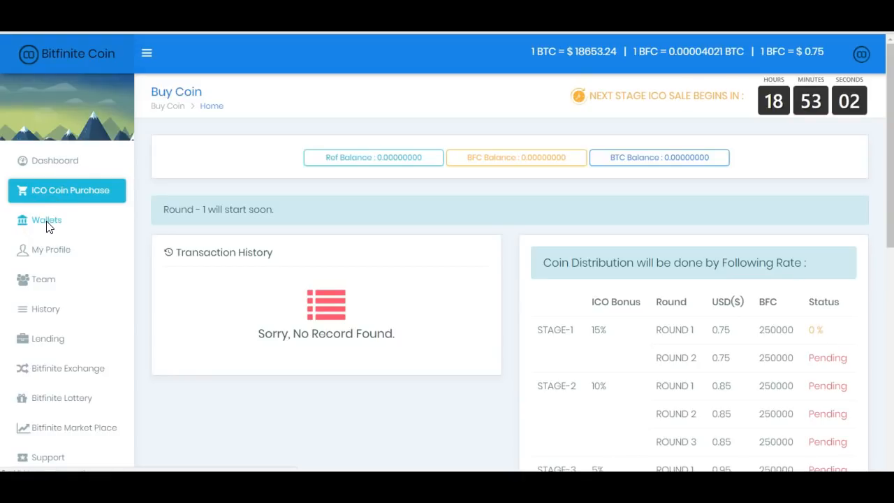
View the Bitfinite BTC wallet's deposit address, then launch the Ledger bitcoin wallet app.
left_click(47, 220)
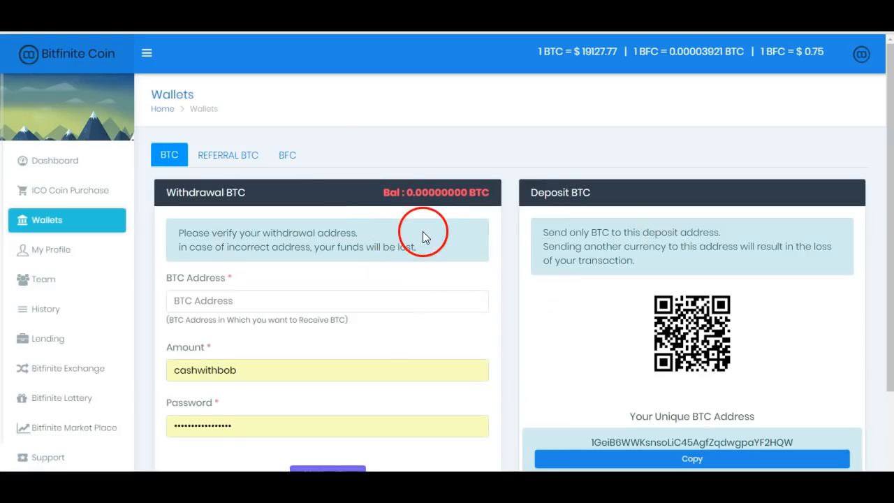
scroll("down", 3)
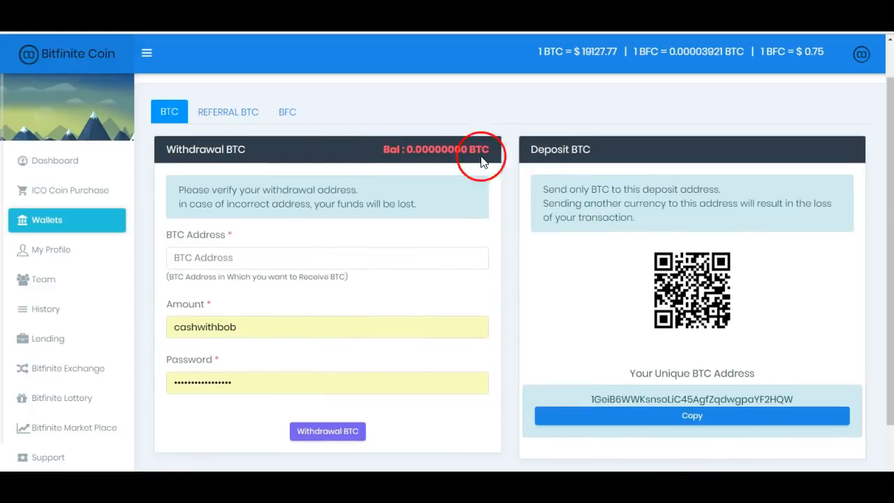
mouse_move(677, 390)
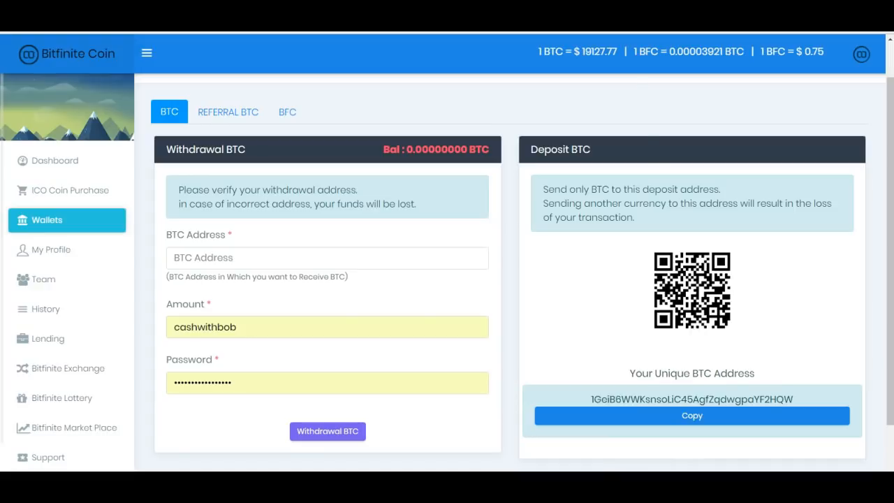
left_click(327, 430)
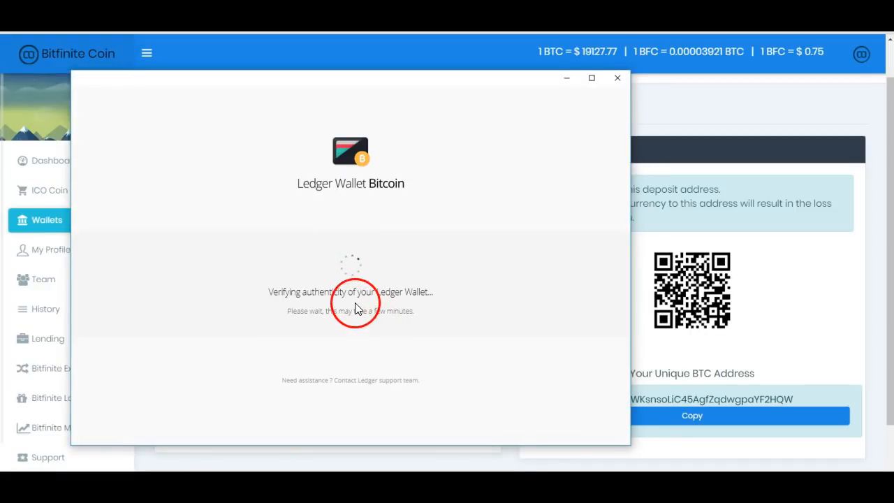
mouse_move(101, 293)
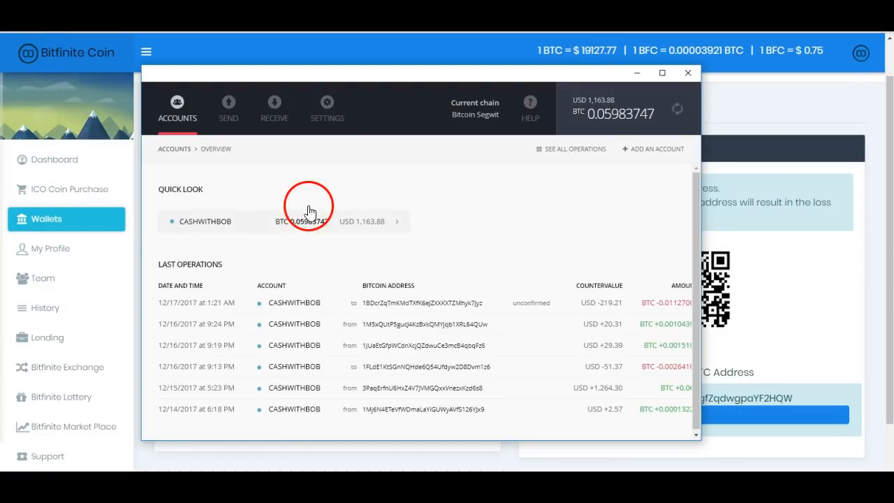
Open the CASHWITHBOB Ledger account and copy the Bitfinite BTC deposit address.
left_click(310, 221)
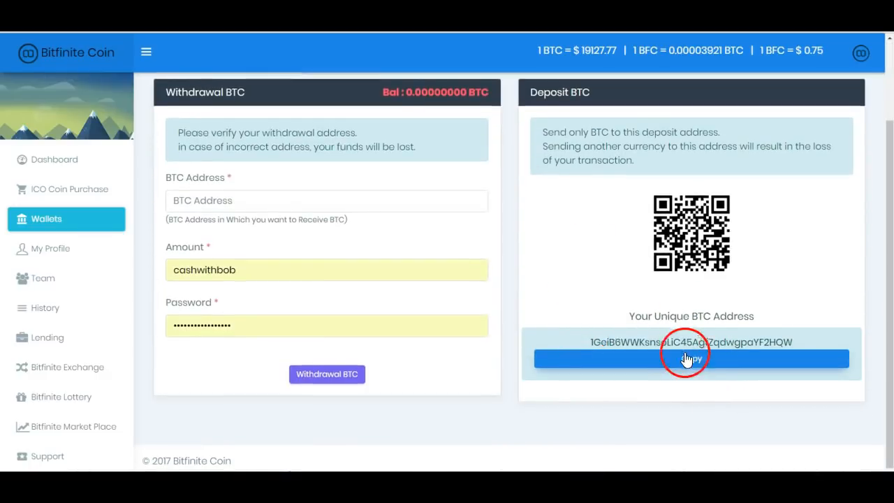
left_click(690, 357)
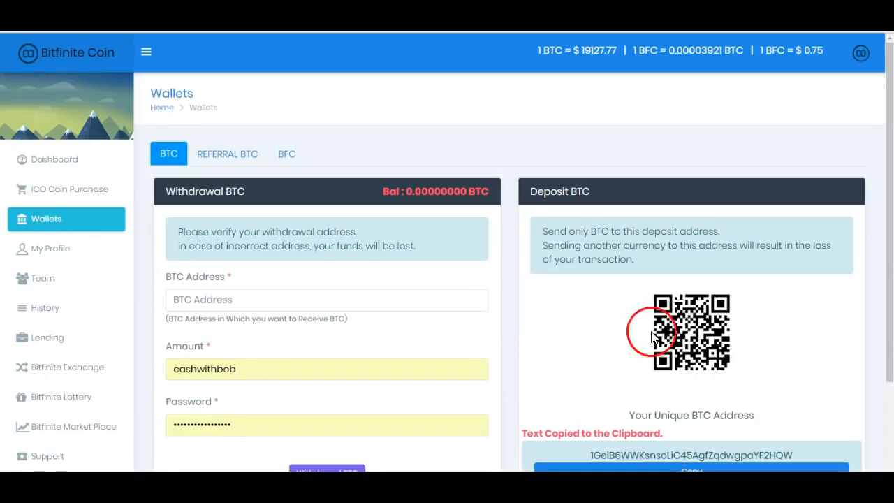
scroll("down", 3)
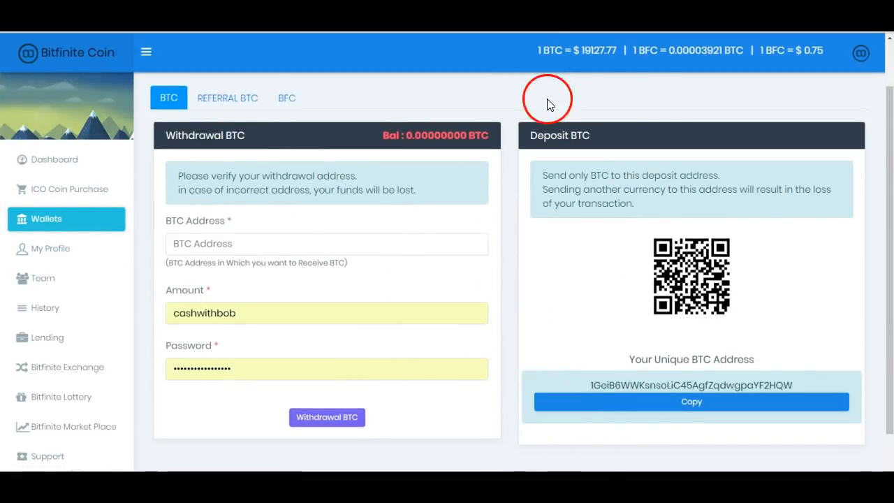
mouse_move(699, 268)
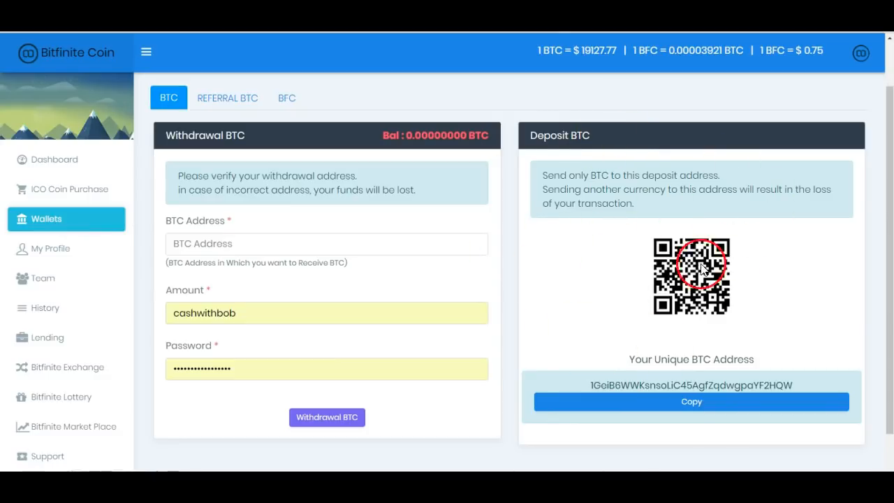
left_click(690, 401)
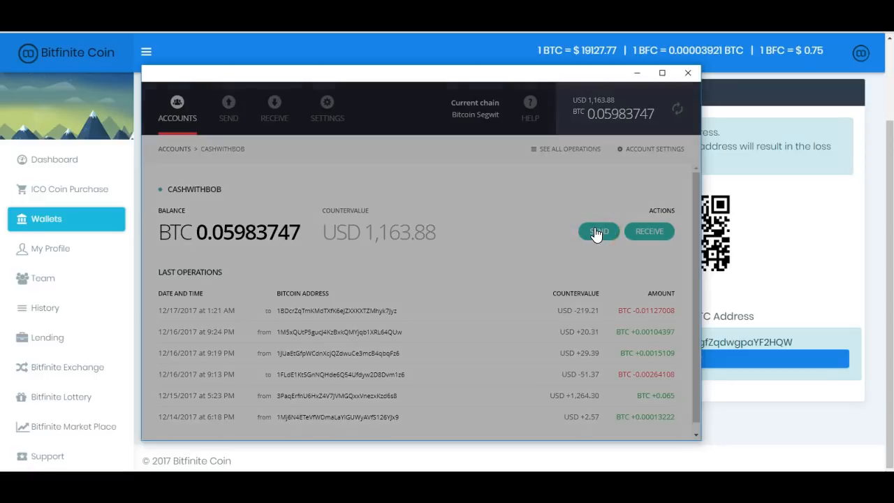
left_click(598, 232)
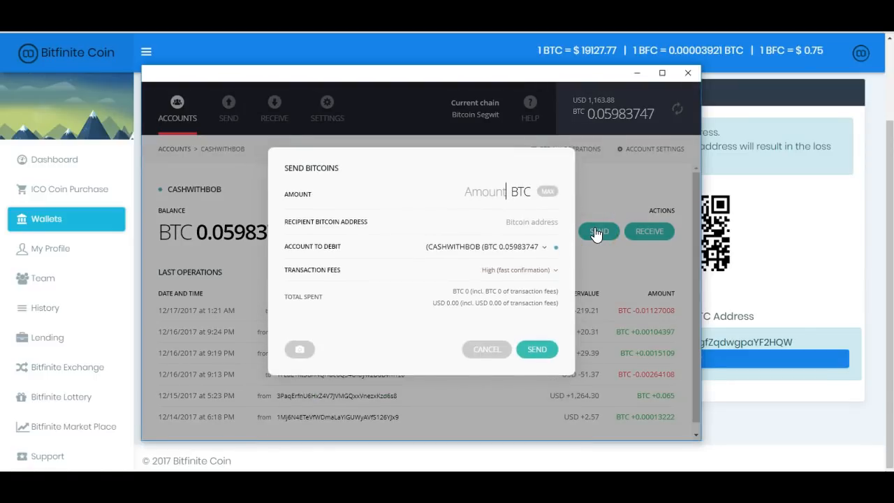
left_click(483, 190)
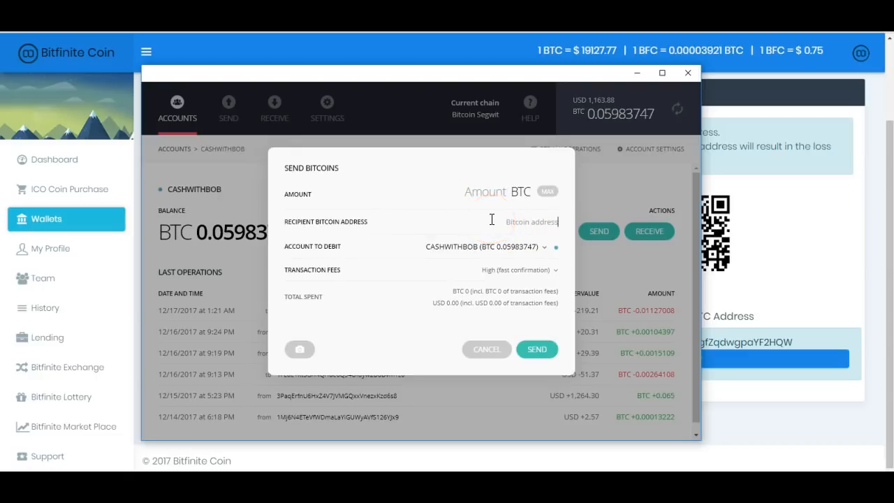
type("1GeiB6WWKsnsoLiC45AgfZqdwgpaYF2HQW")
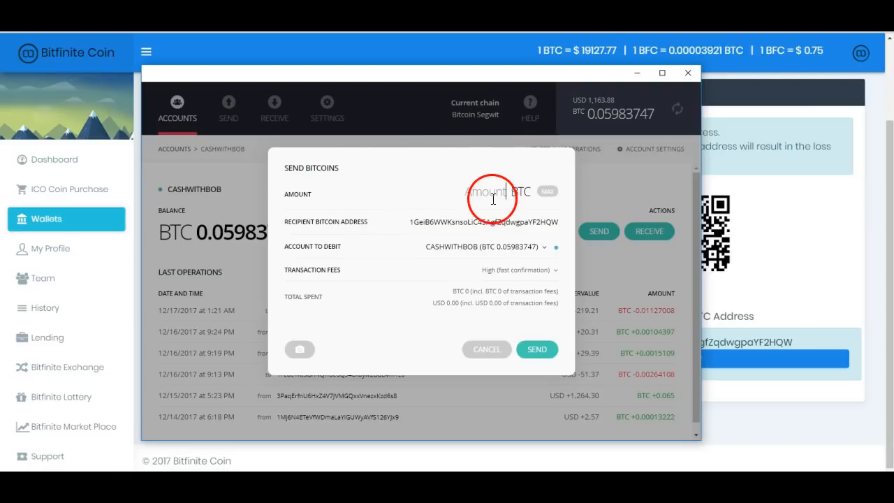
type("0.0103")
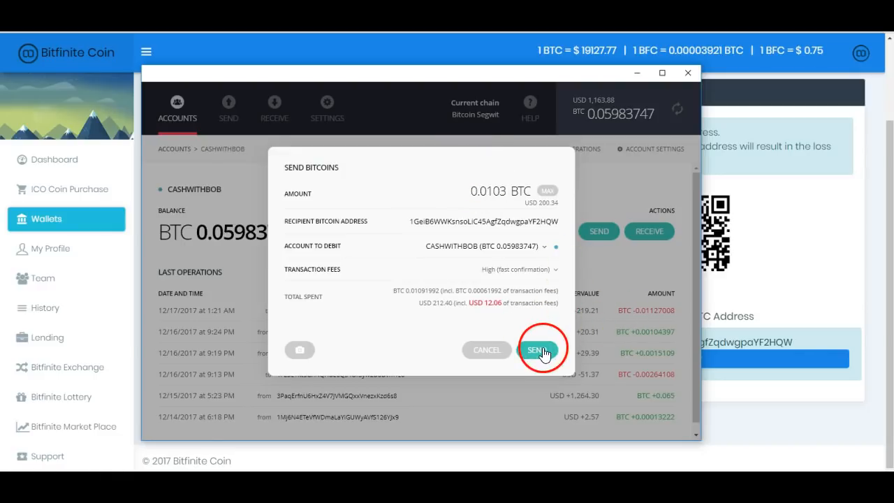
left_click(539, 349)
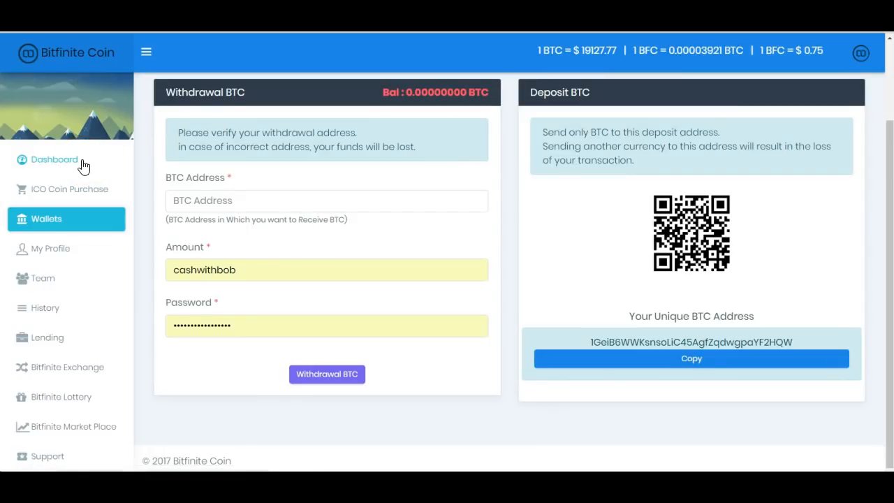
left_click(53, 160)
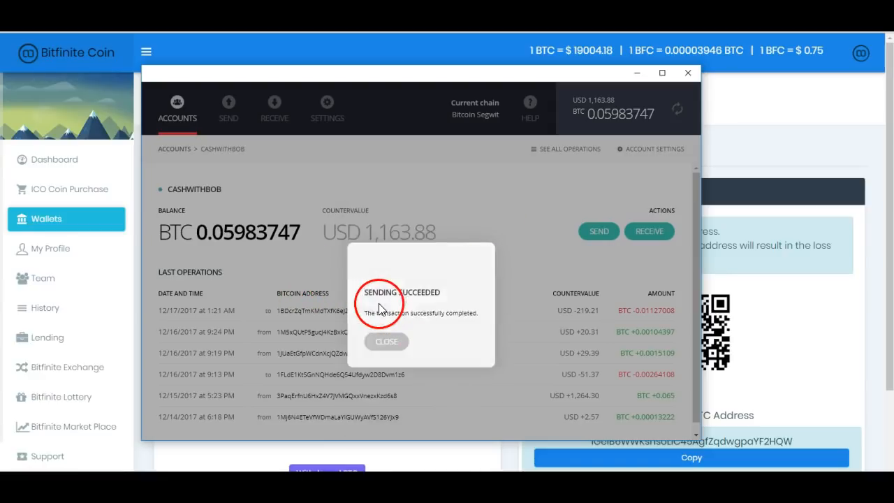
Dismiss the Sending Succeeded notice and return to the Bitfinite wallet page.
left_click(386, 340)
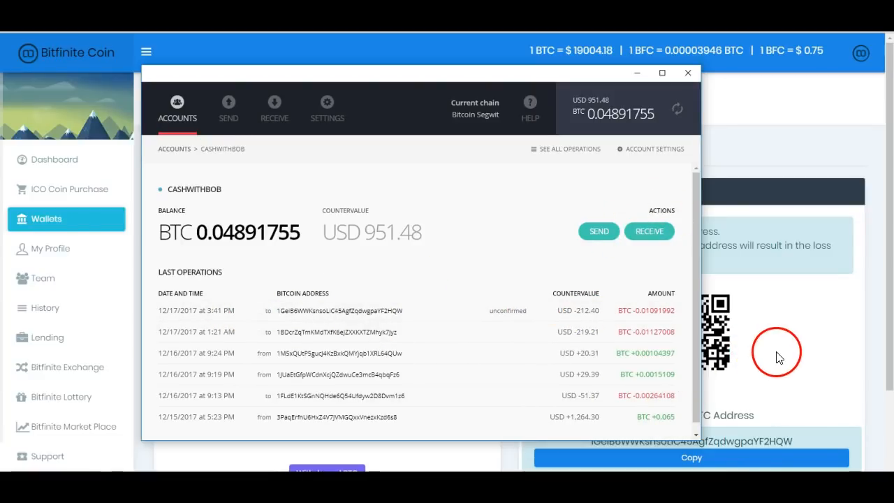
left_click(687, 73)
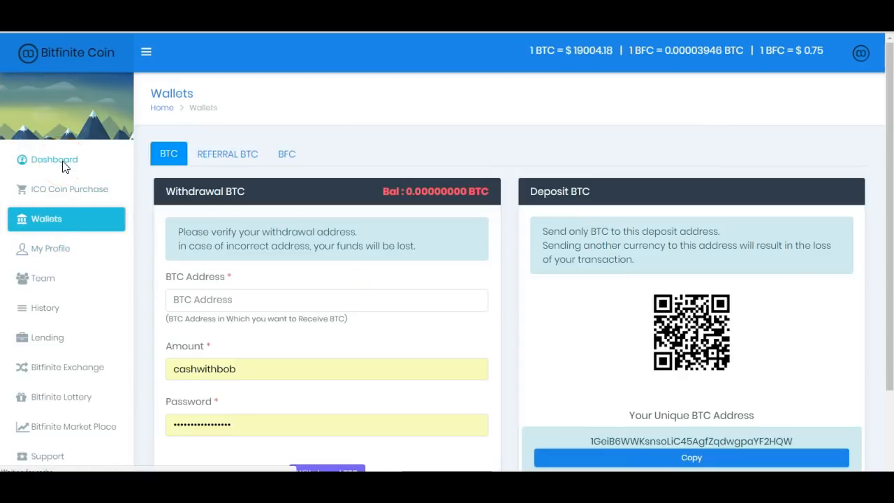
mouse_move(62, 167)
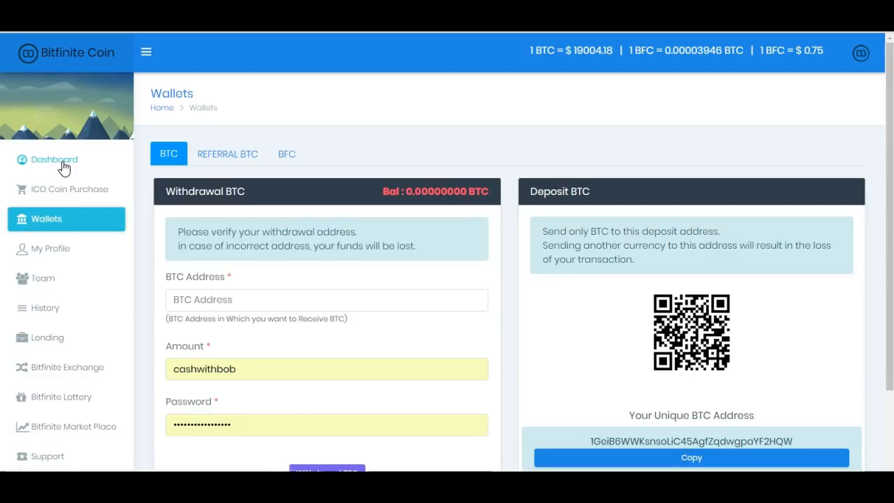
Open the Bitfinite dashboard with its referral link and all-zero balance cards.
left_click(55, 159)
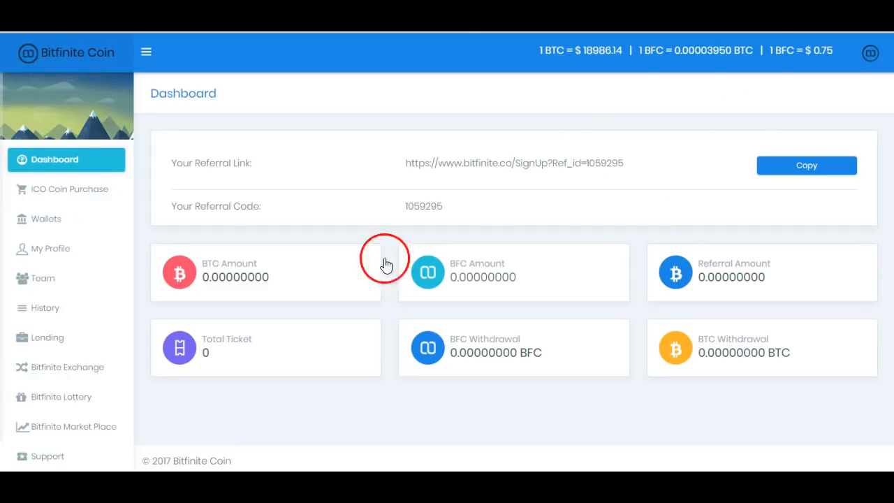
mouse_move(845, 468)
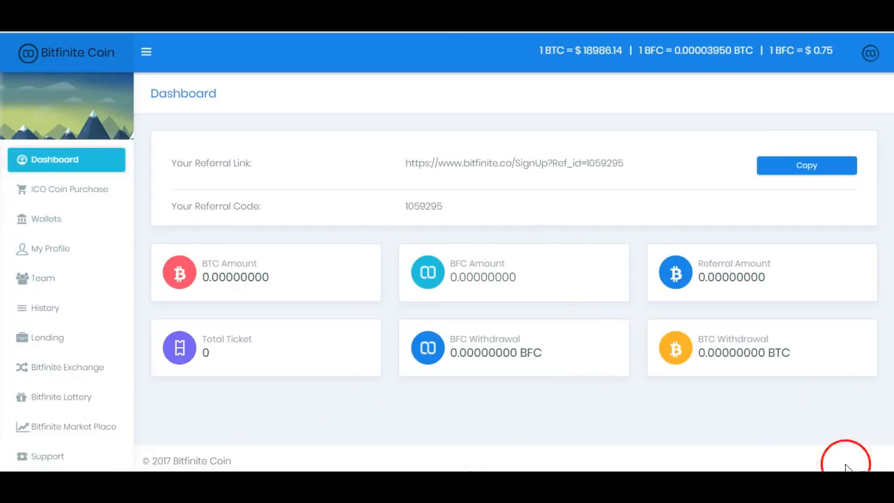
mouse_move(329, 433)
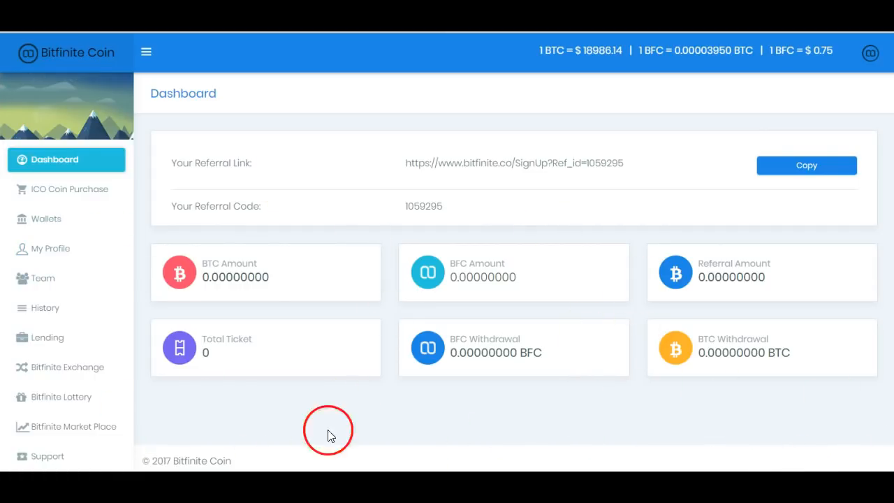
mouse_move(374, 175)
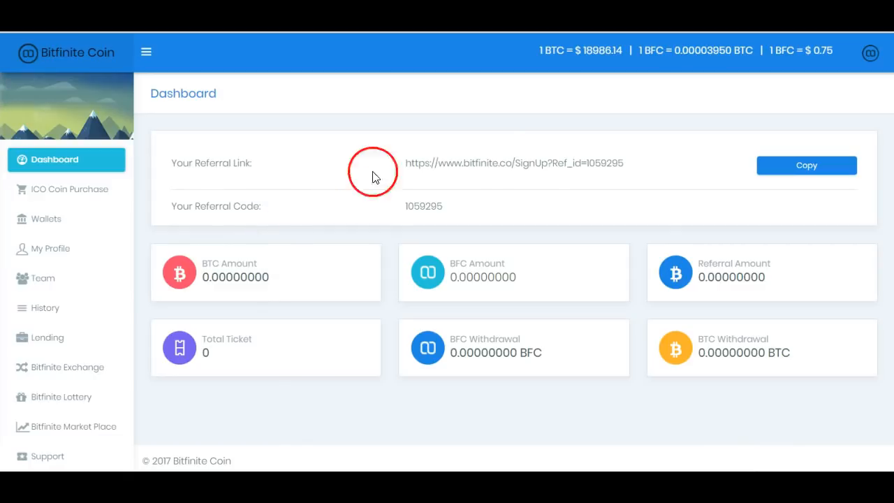
mouse_move(250, 86)
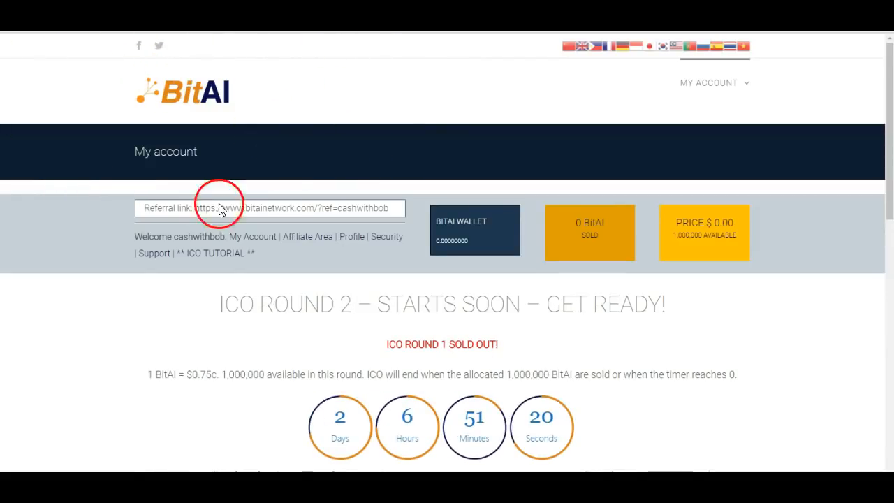
mouse_move(360, 234)
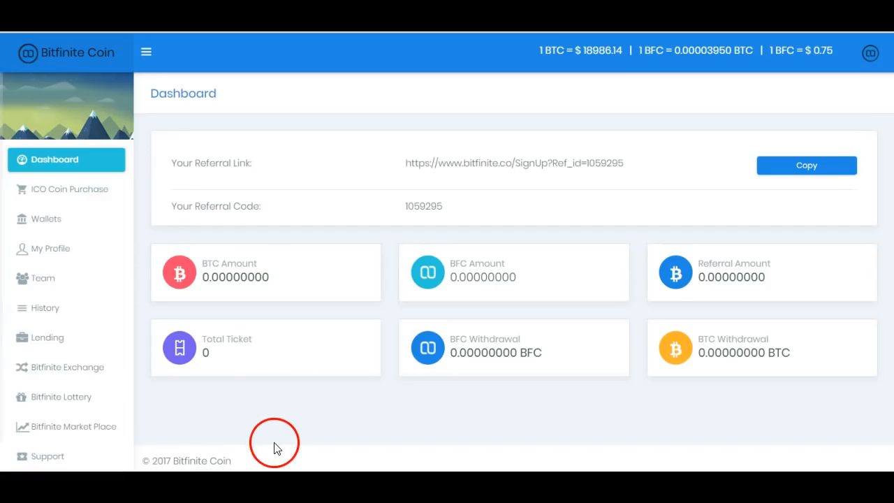
mouse_move(173, 422)
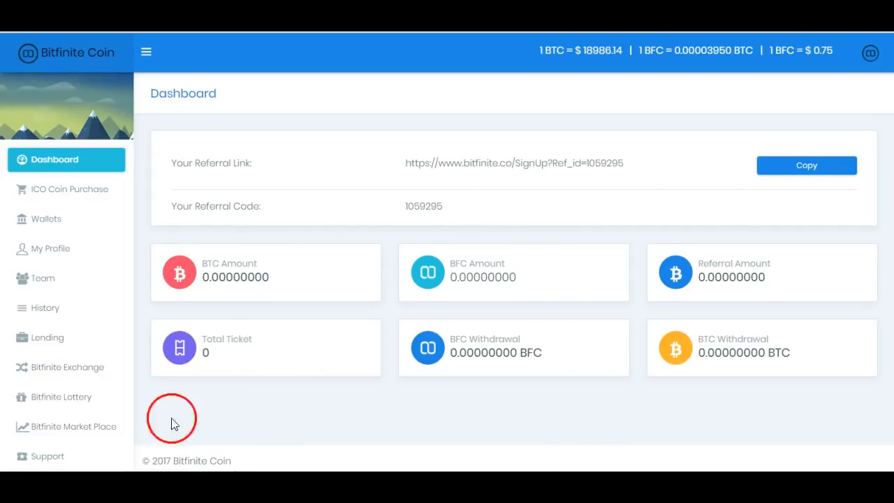
mouse_move(450, 86)
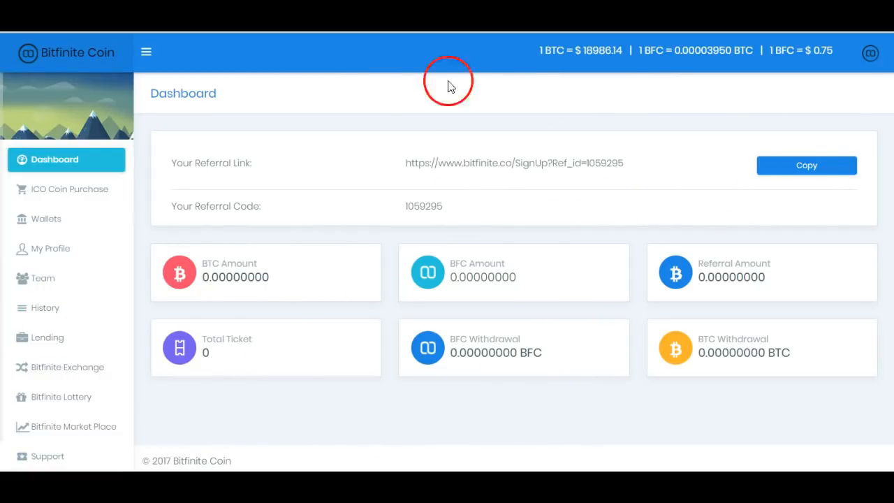
mouse_move(148, 375)
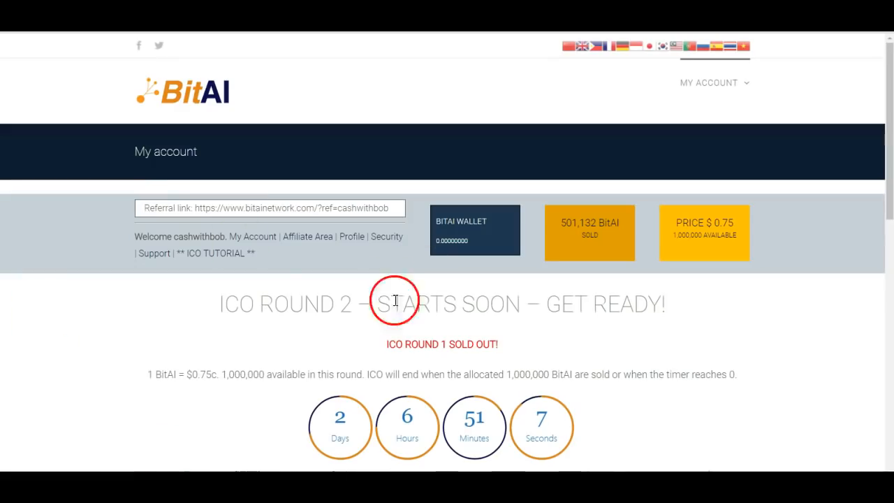
mouse_move(600, 159)
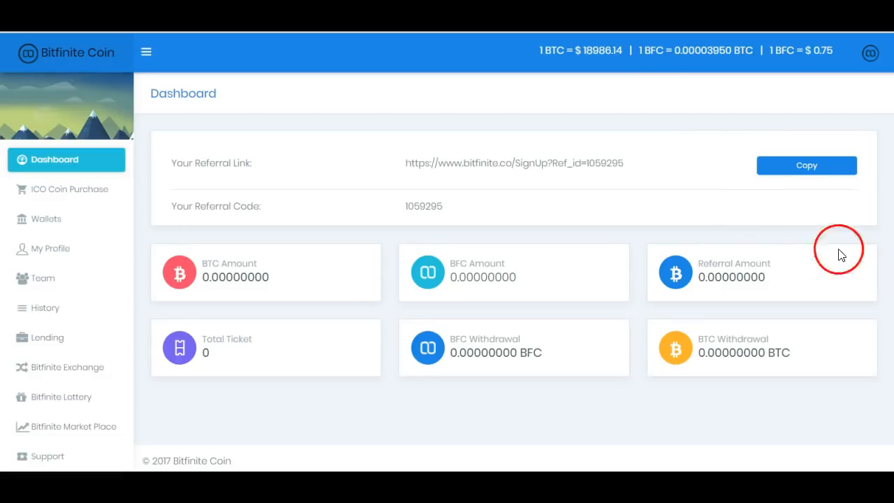
mouse_move(101, 274)
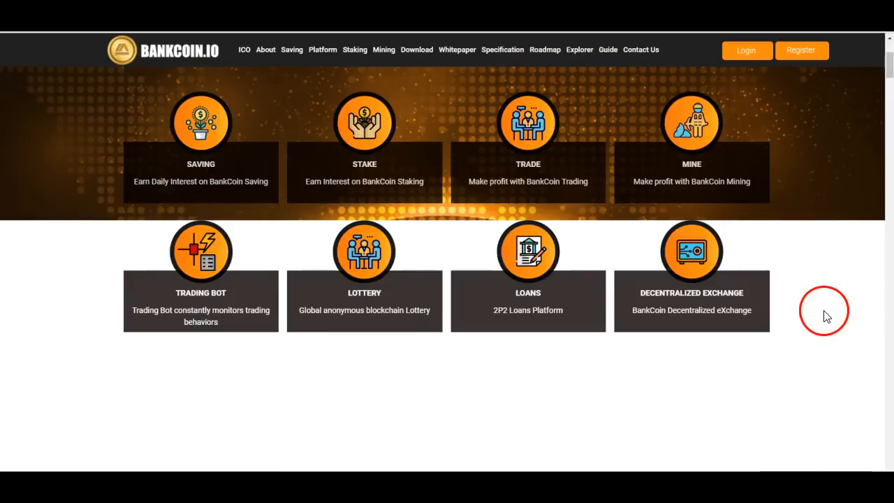
left_click(746, 50)
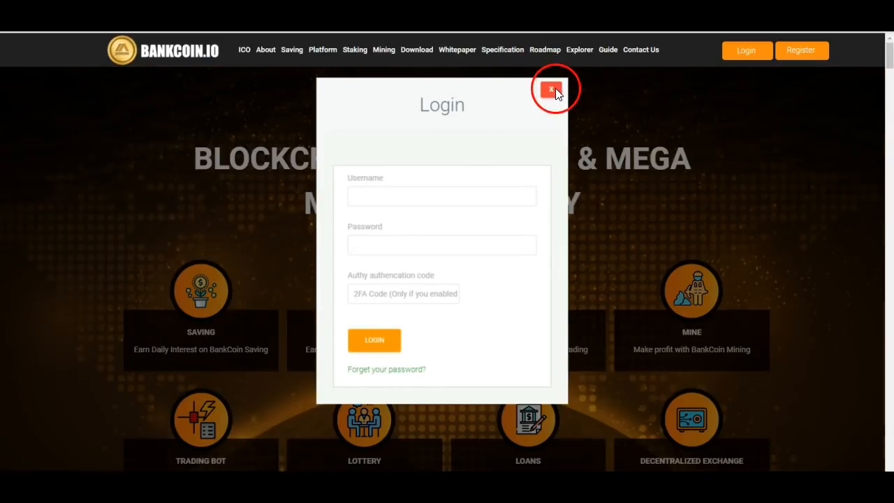
left_click(551, 89)
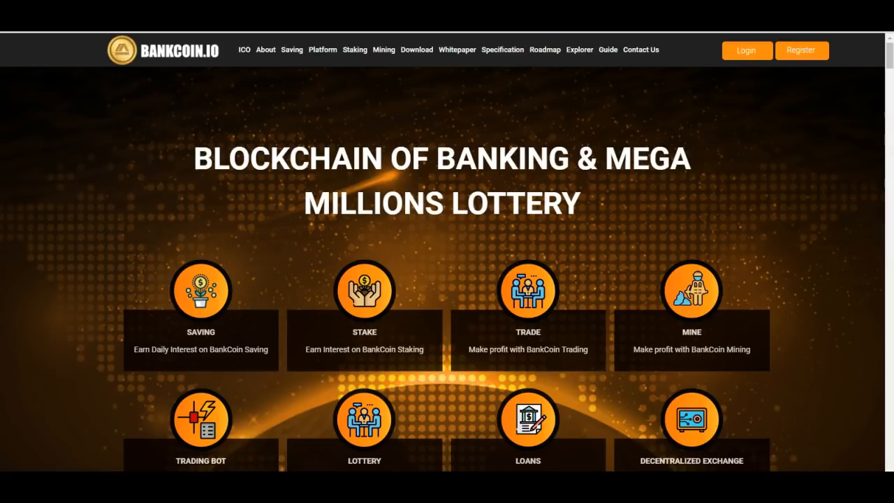
left_click(746, 50)
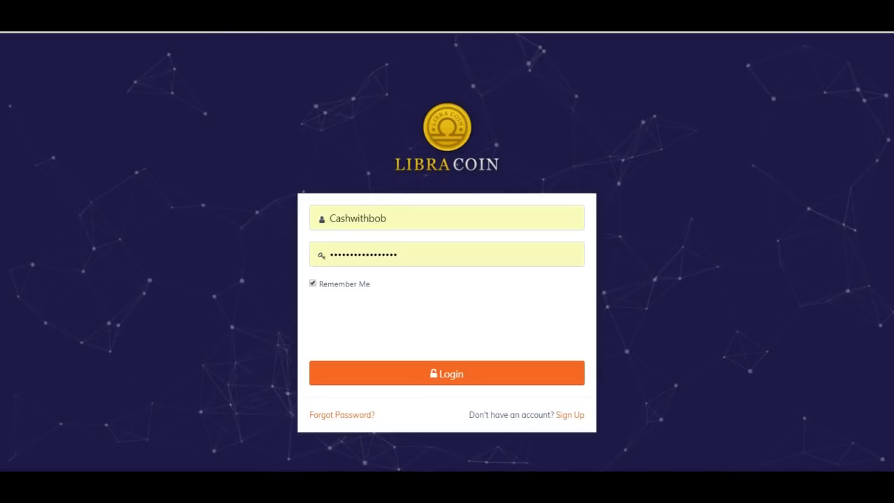
mouse_move(685, 440)
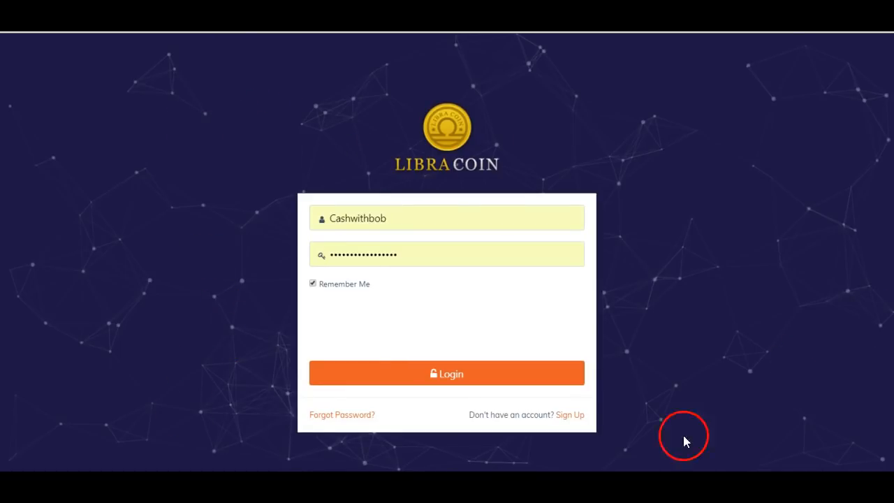
Move on from the LibraCoin sign-in page to the V-ONE ICO homepage.
left_click(447, 373)
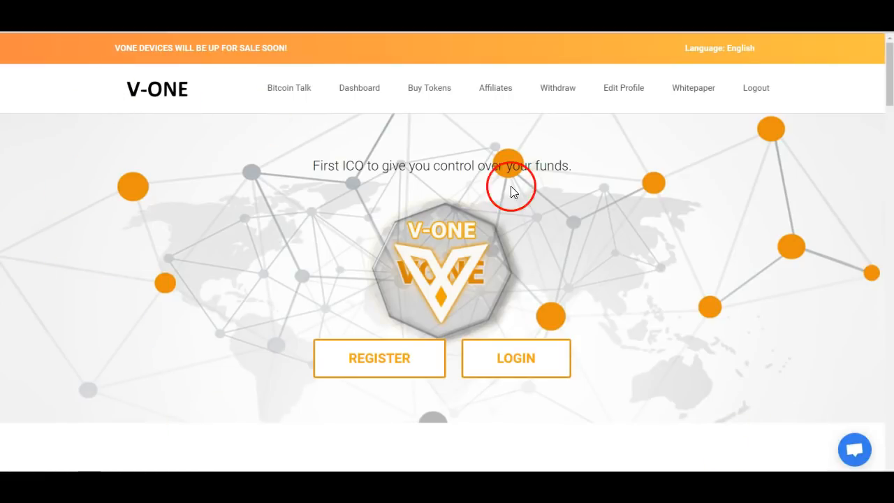
mouse_move(715, 351)
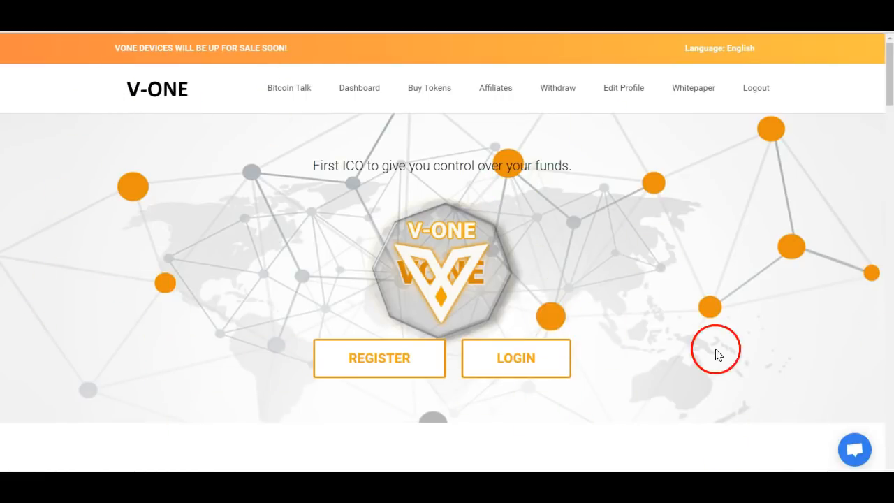
mouse_move(695, 422)
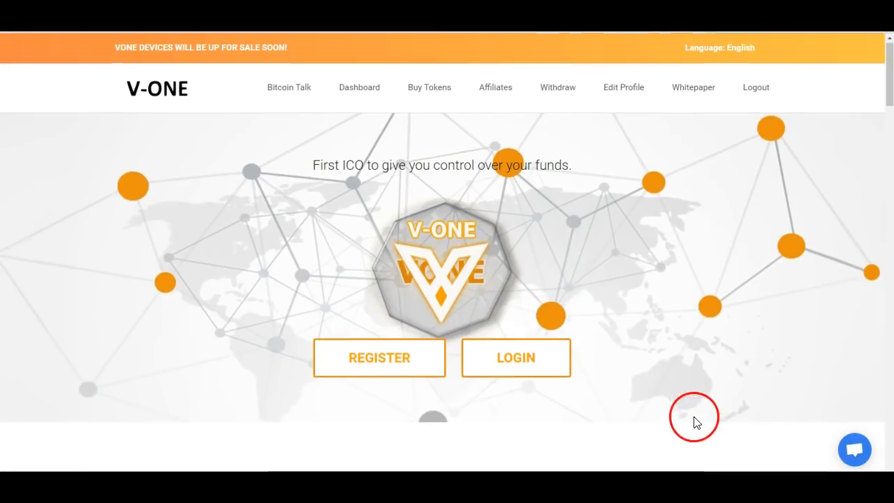
Scroll the V-ONE home page past the funds-control banner and register/login options.
scroll("down", 3)
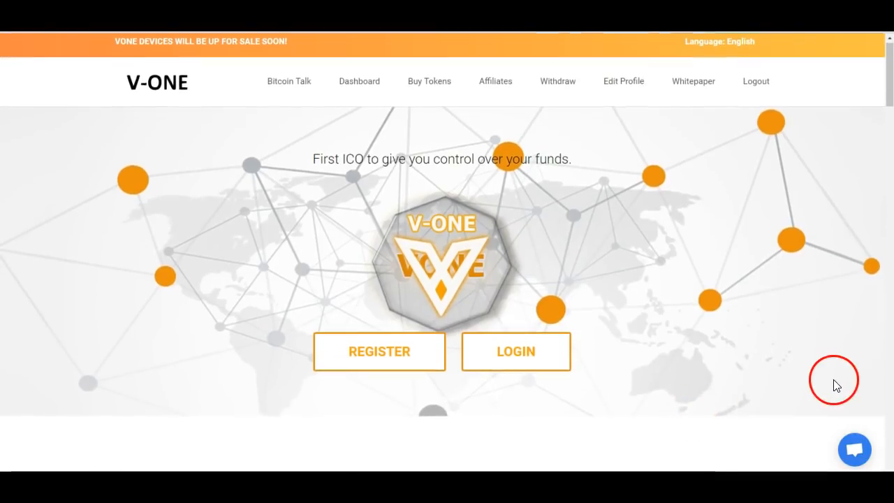
scroll("down", 3)
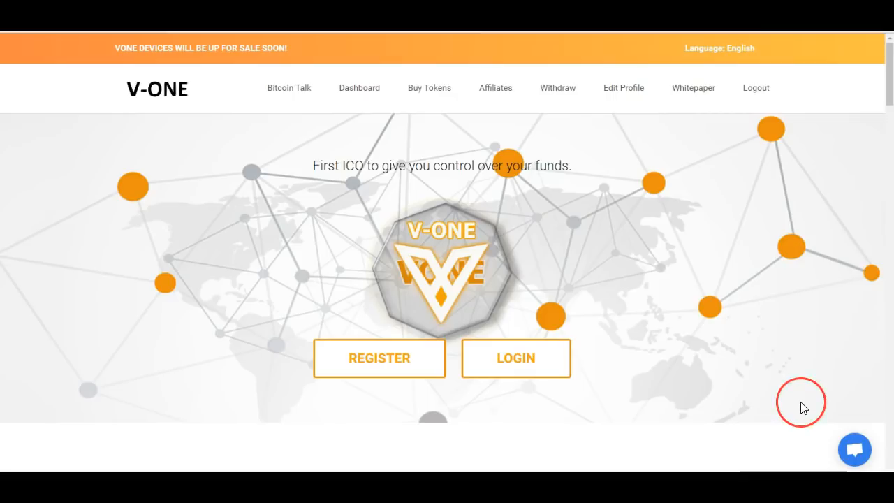
mouse_move(789, 412)
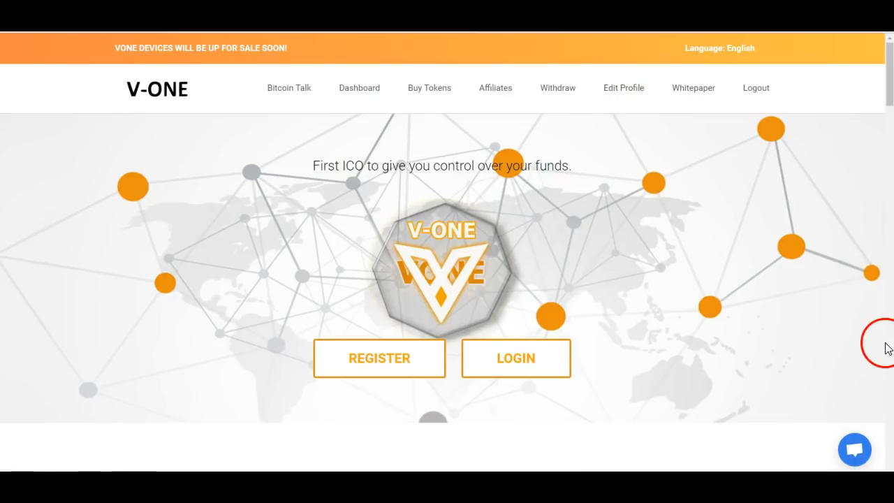
mouse_move(430, 264)
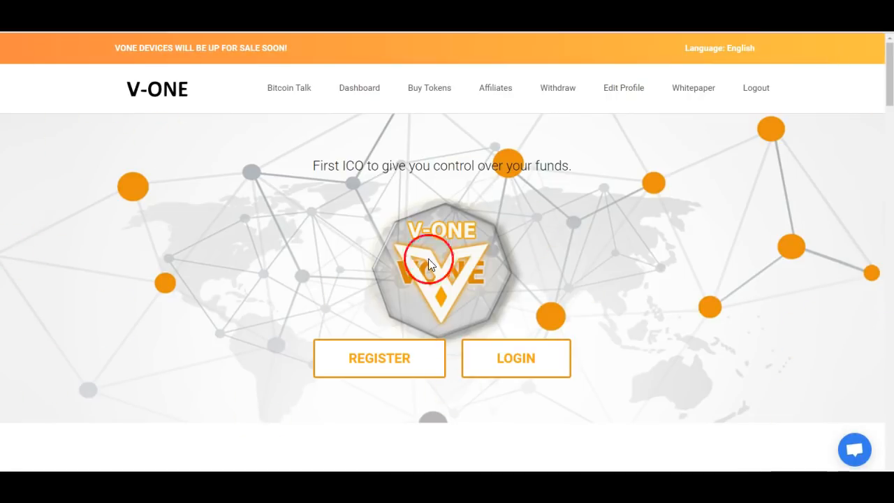
mouse_move(723, 190)
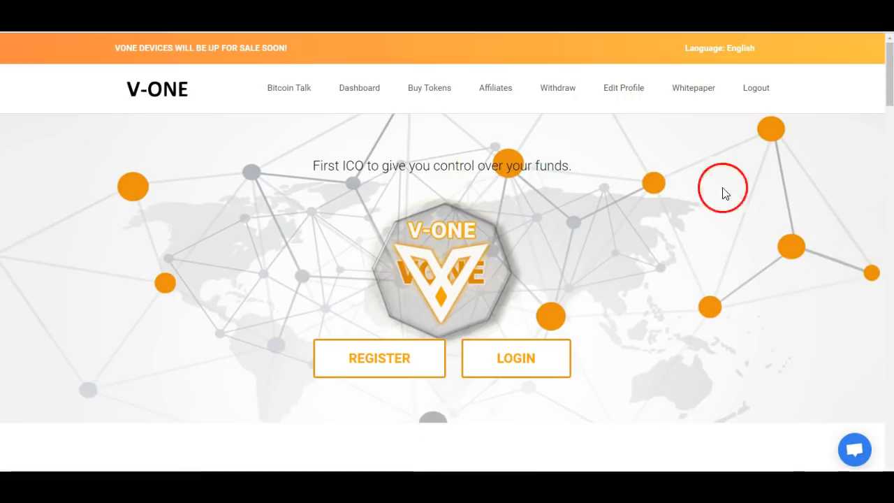
Scroll down to the three token sale packages: pre-ICO sold out, package 2 launched, package 3 pending.
scroll("down", 3)
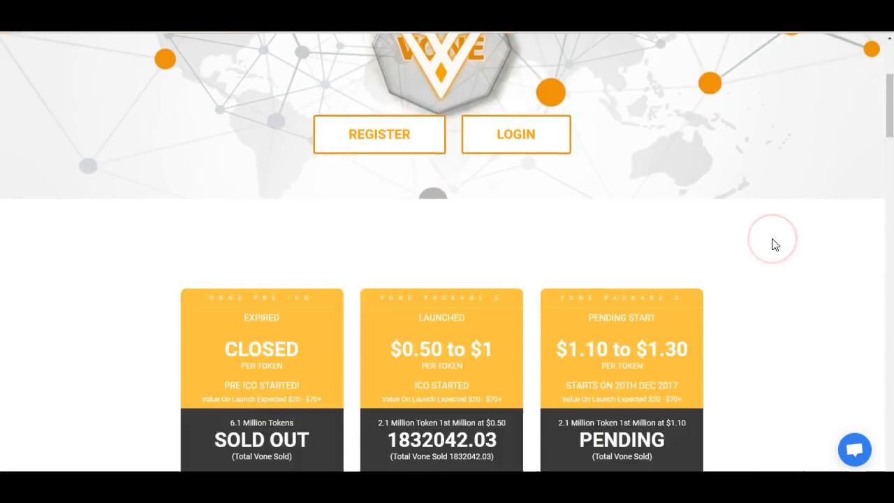
scroll("down", 3)
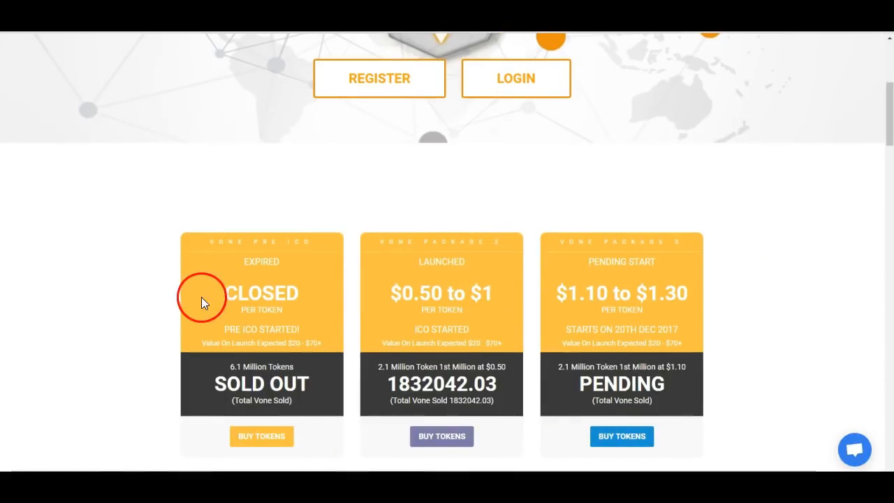
mouse_move(487, 408)
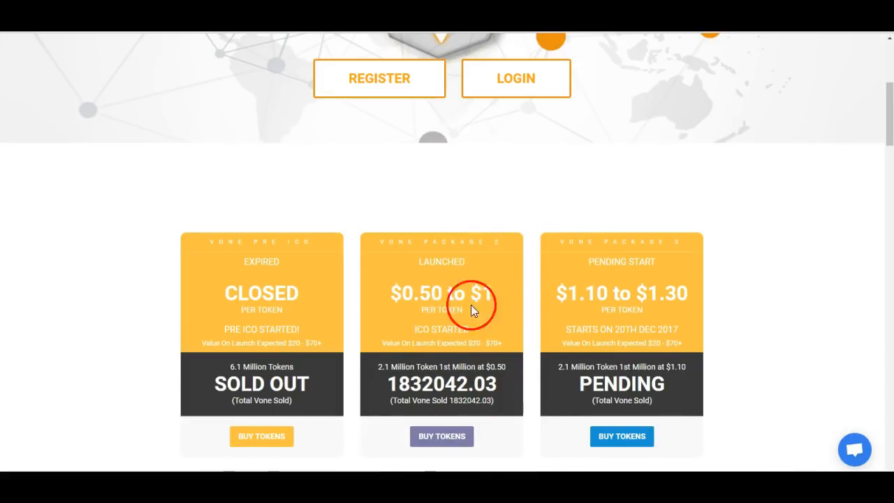
scroll("down", 3)
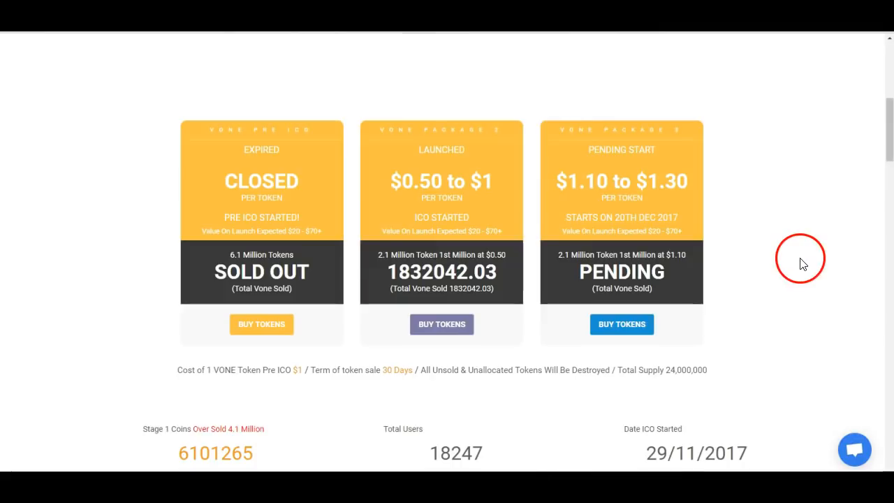
mouse_move(586, 194)
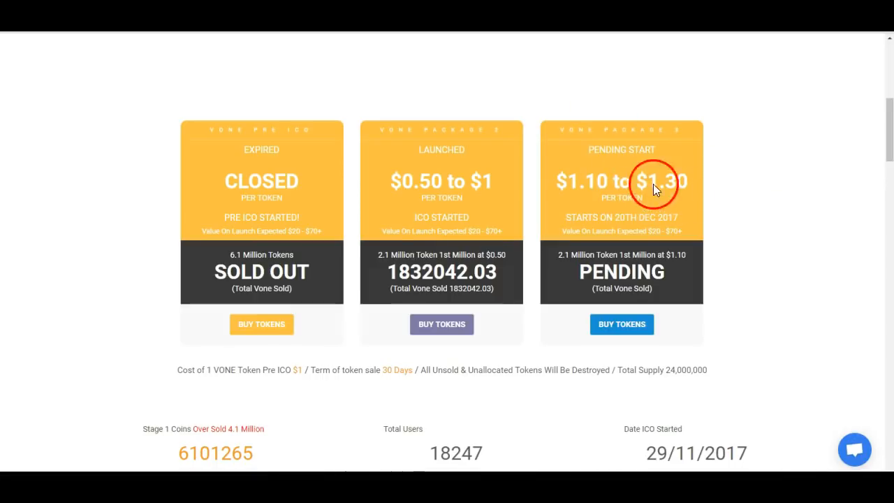
scroll("down", 3)
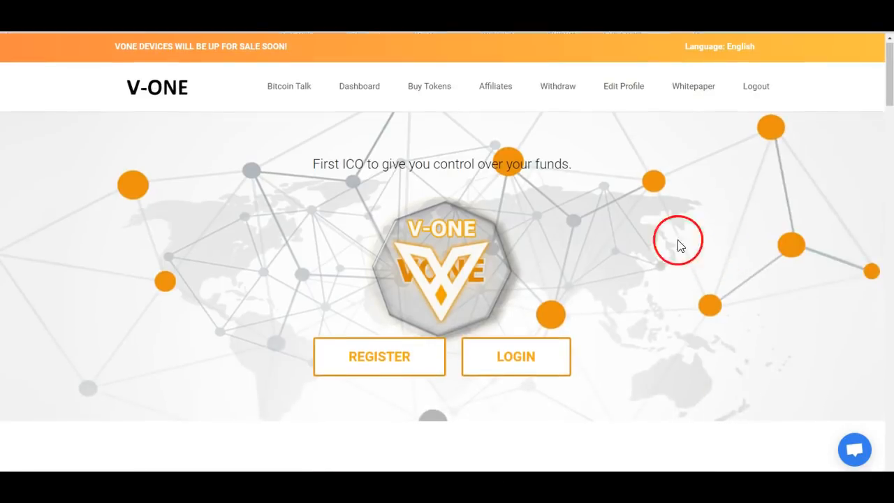
scroll("down", 3)
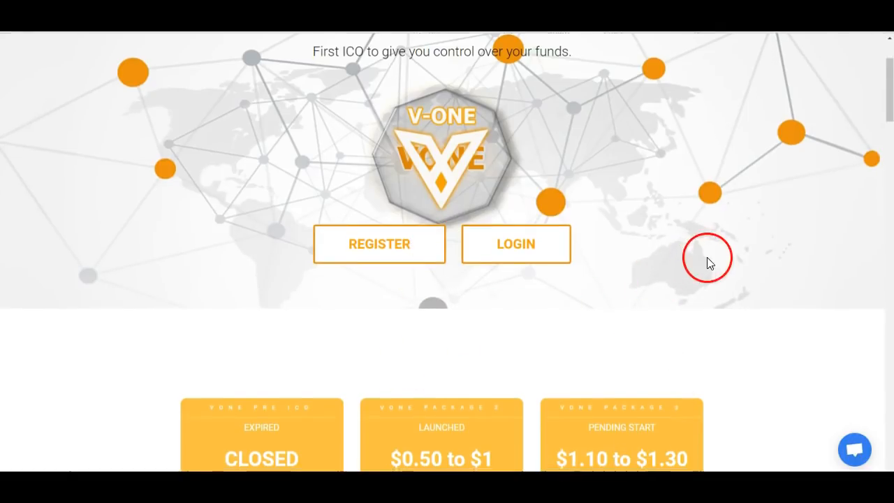
scroll("down", 3)
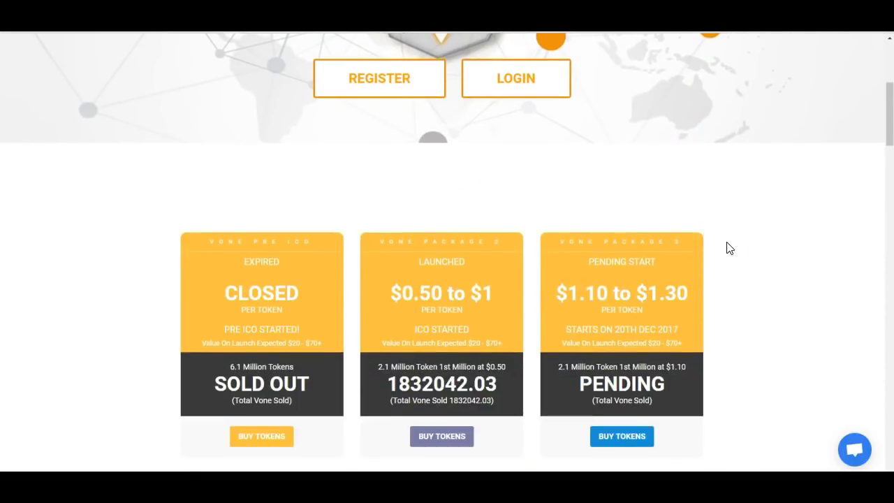